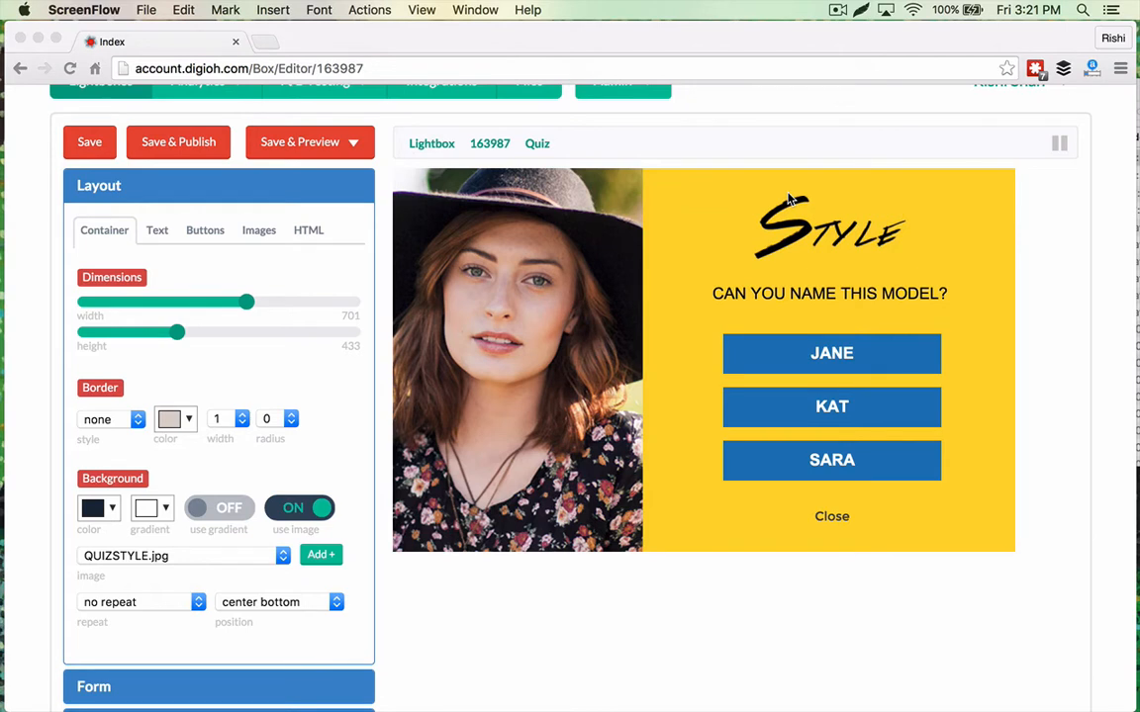
mouse_move(811, 346)
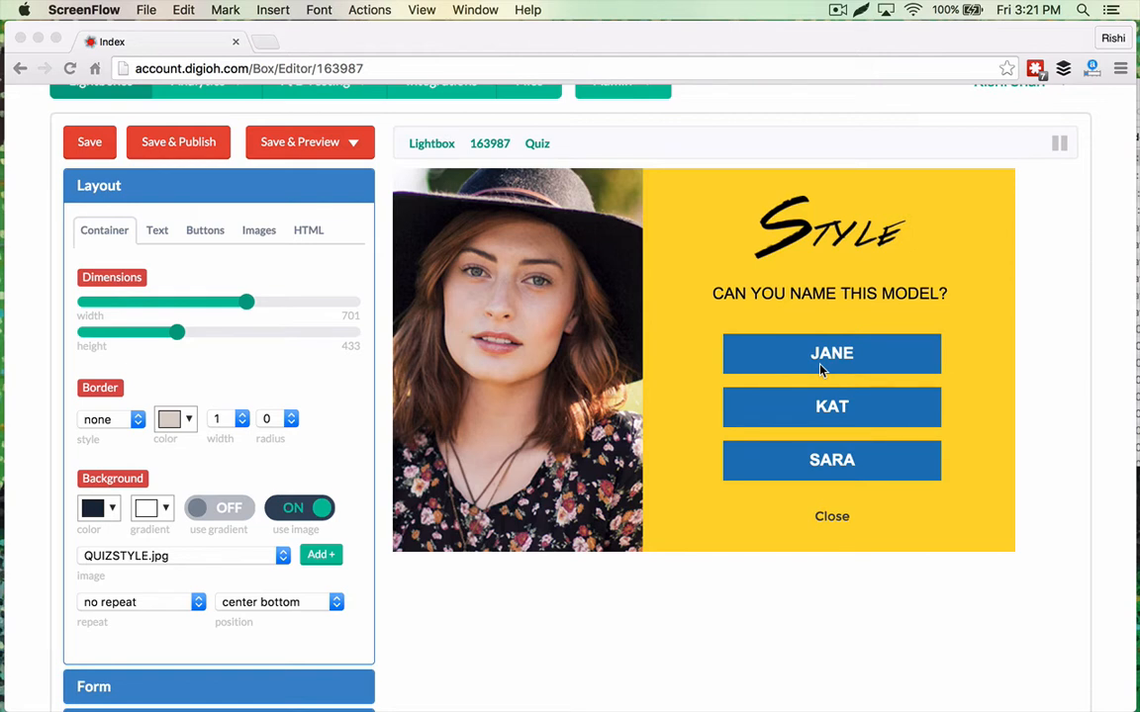
mouse_move(858, 370)
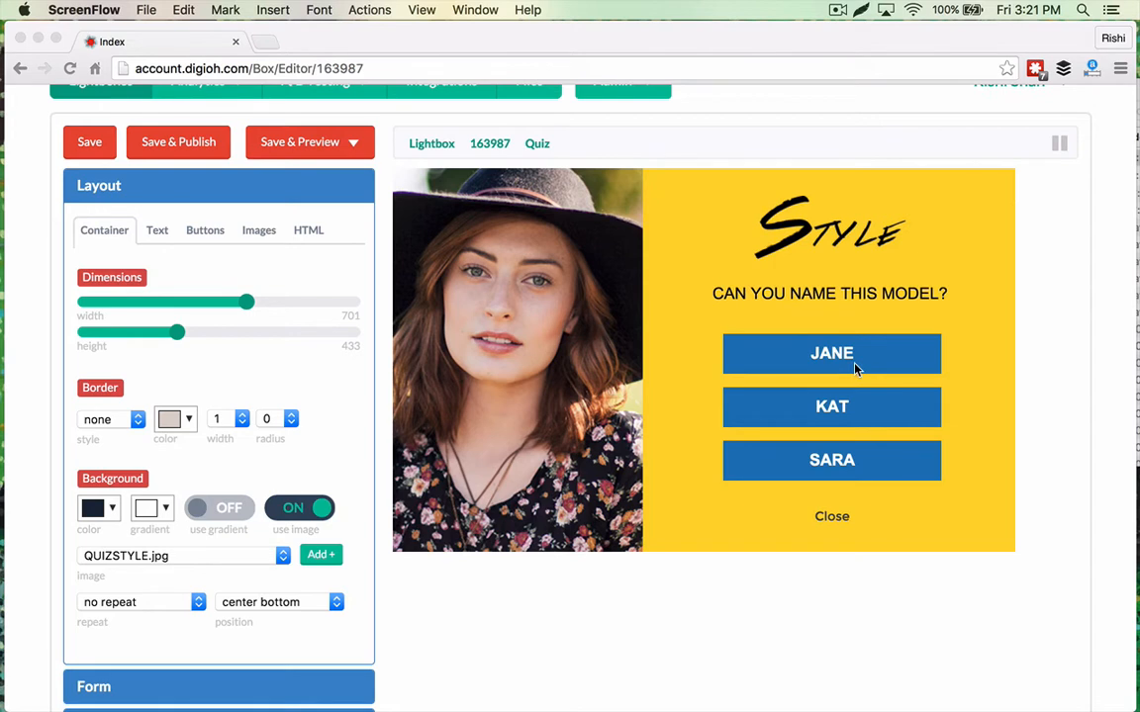
mouse_move(854, 366)
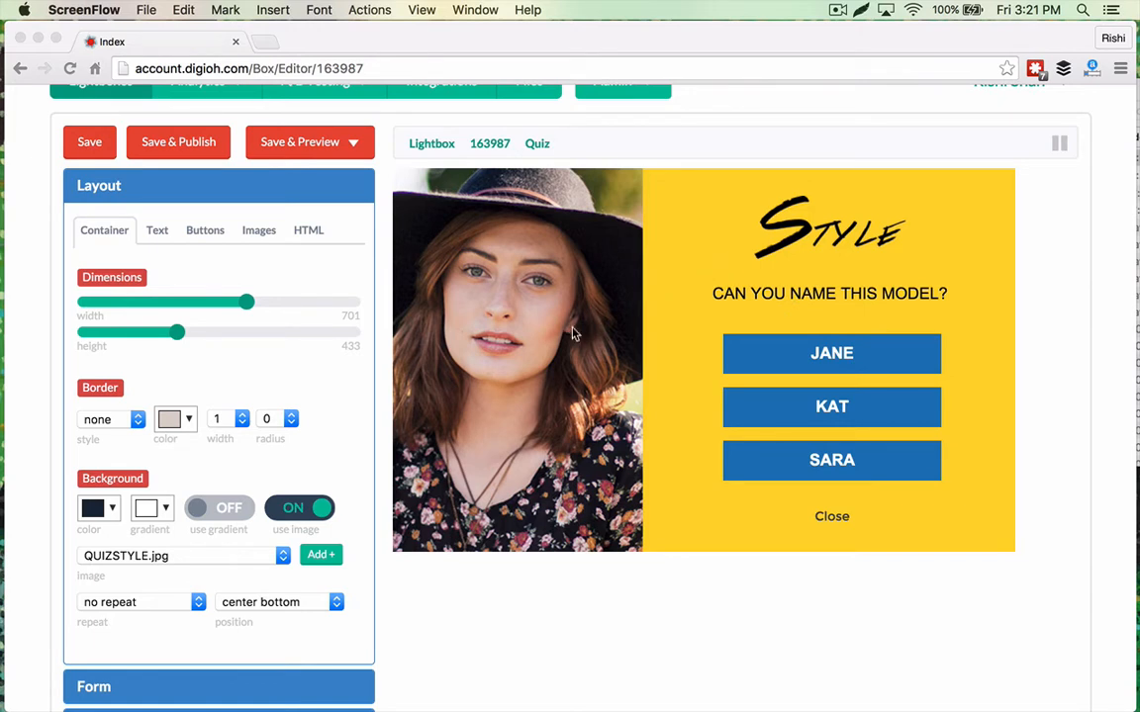
mouse_move(617, 379)
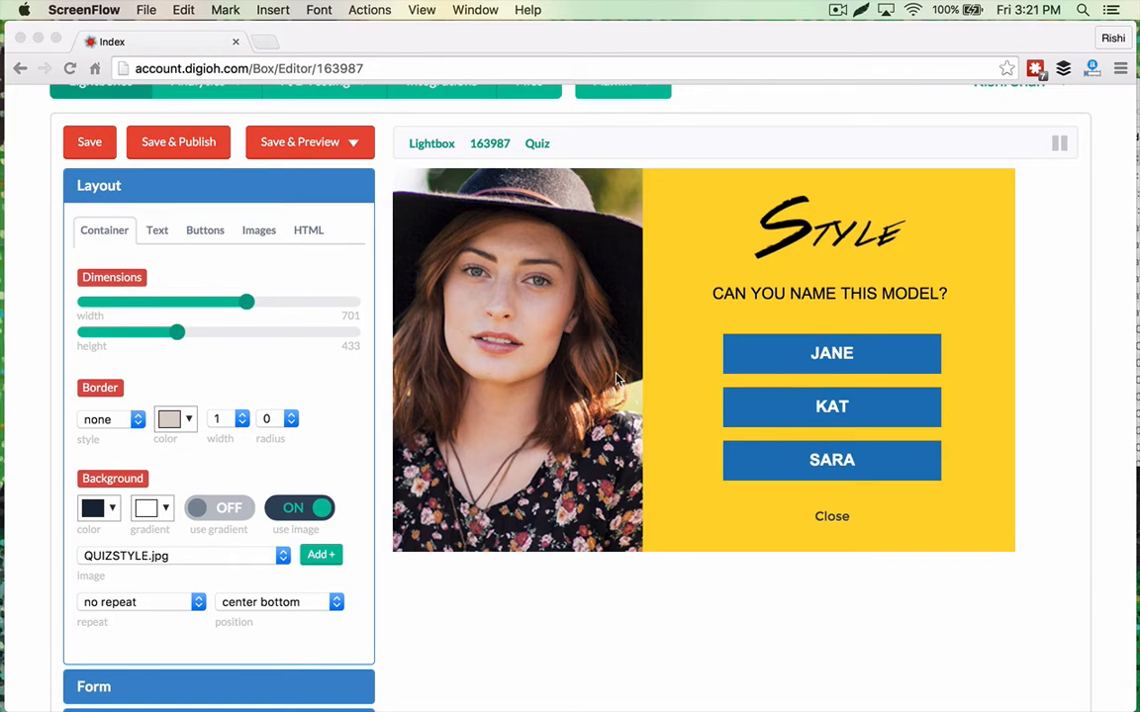
mouse_move(660, 459)
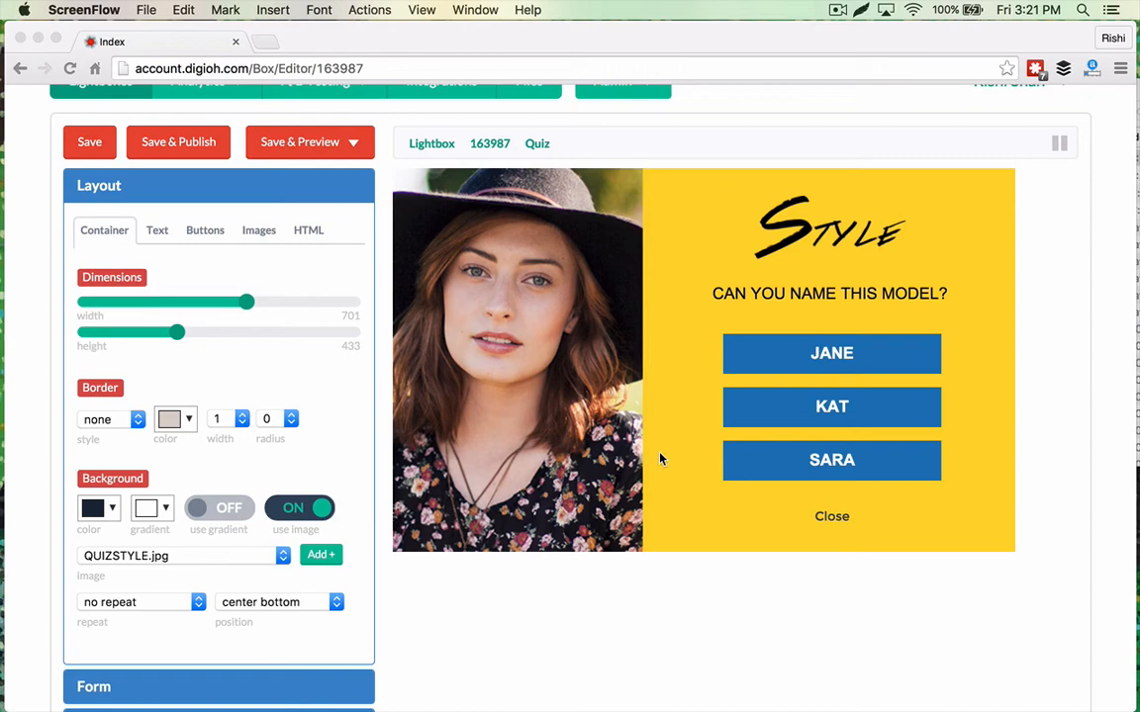
Confirm Button 1 (JANE) uses Open Another Lightbox with lightbox 163989 as its target
scroll(down, 3)
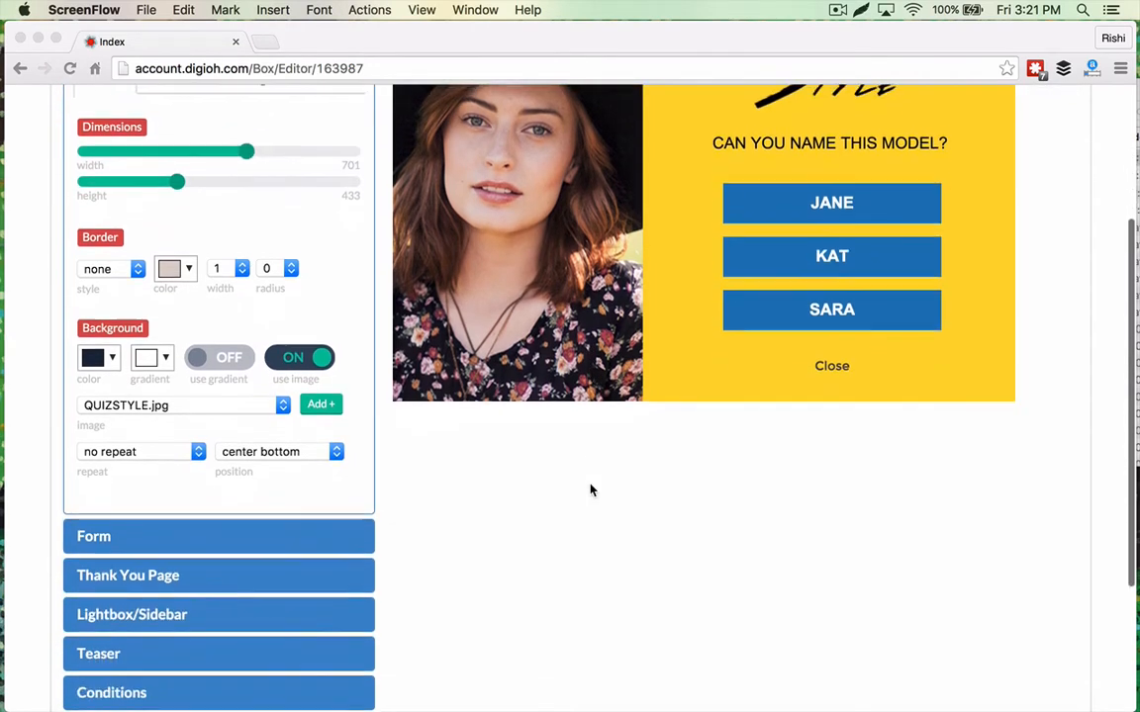
scroll(up, 3)
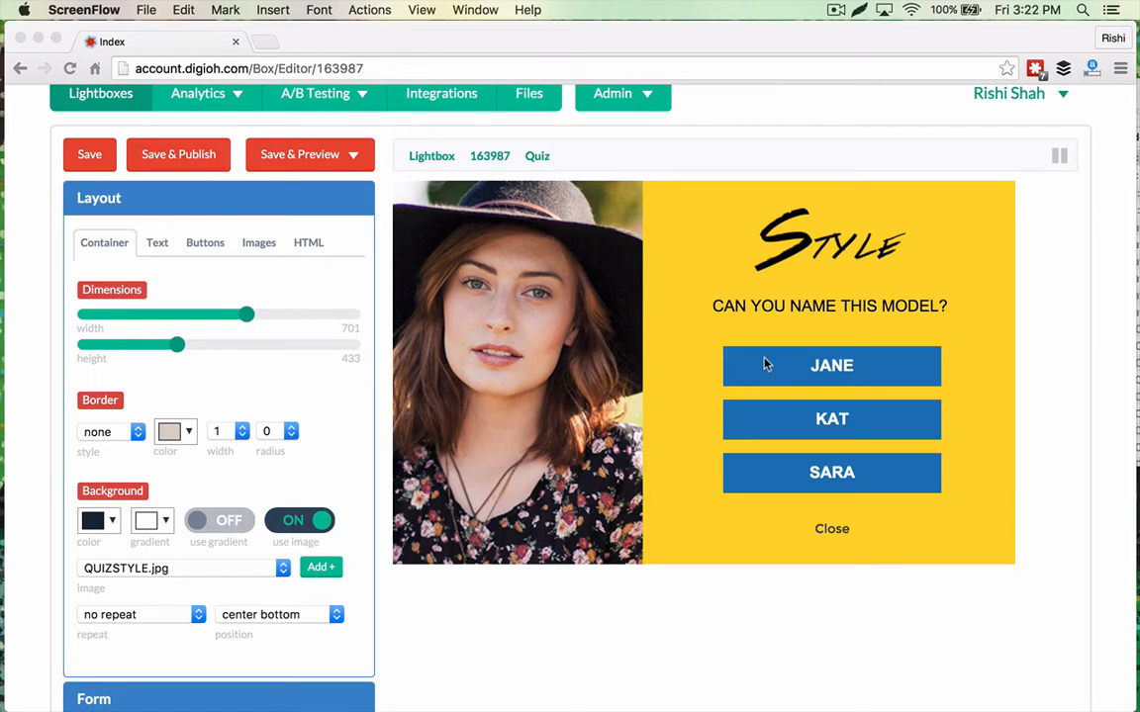
click(206, 241)
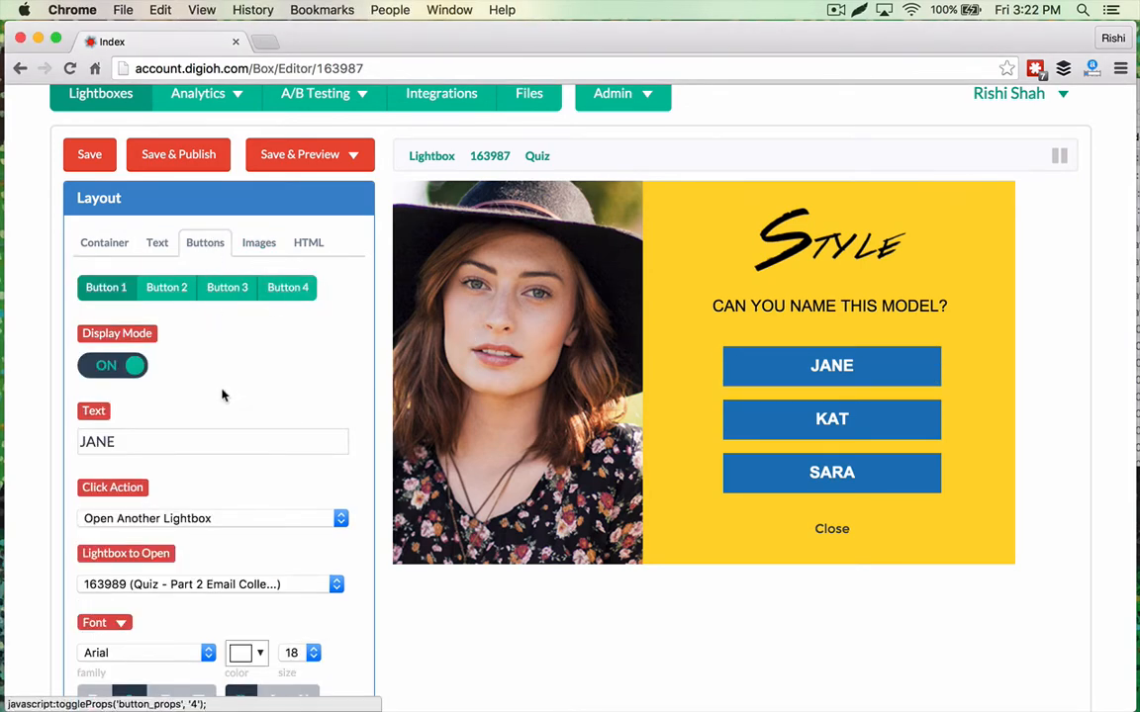
click(214, 519)
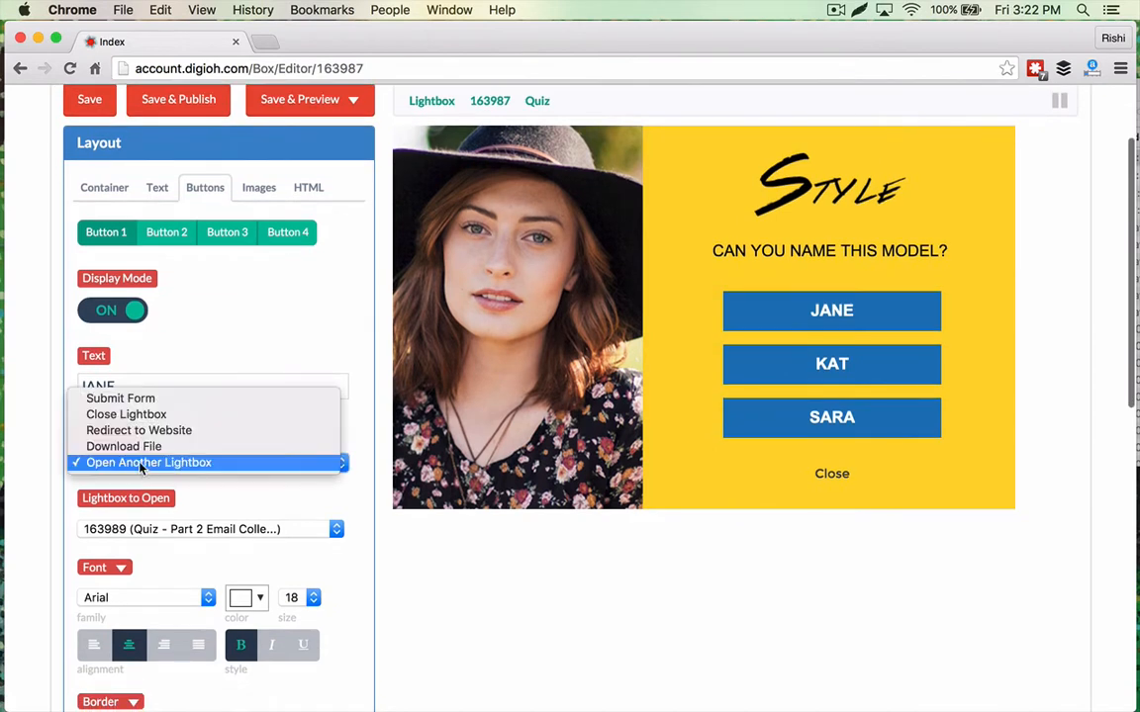
mouse_move(139, 431)
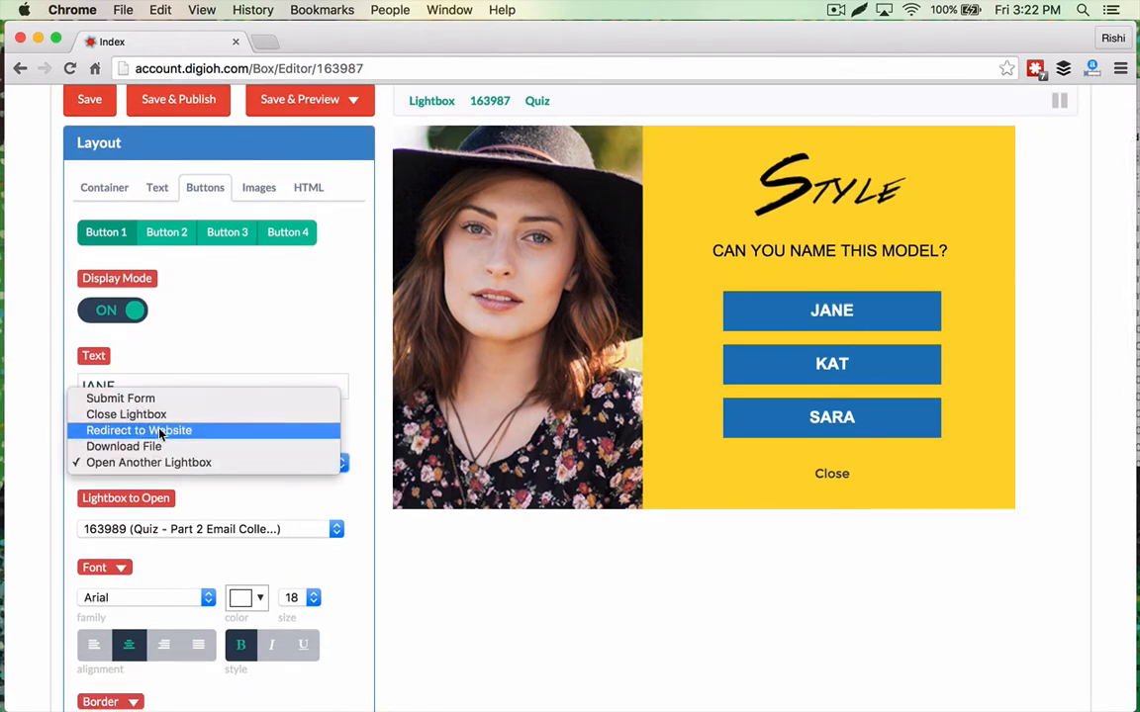
mouse_move(122, 447)
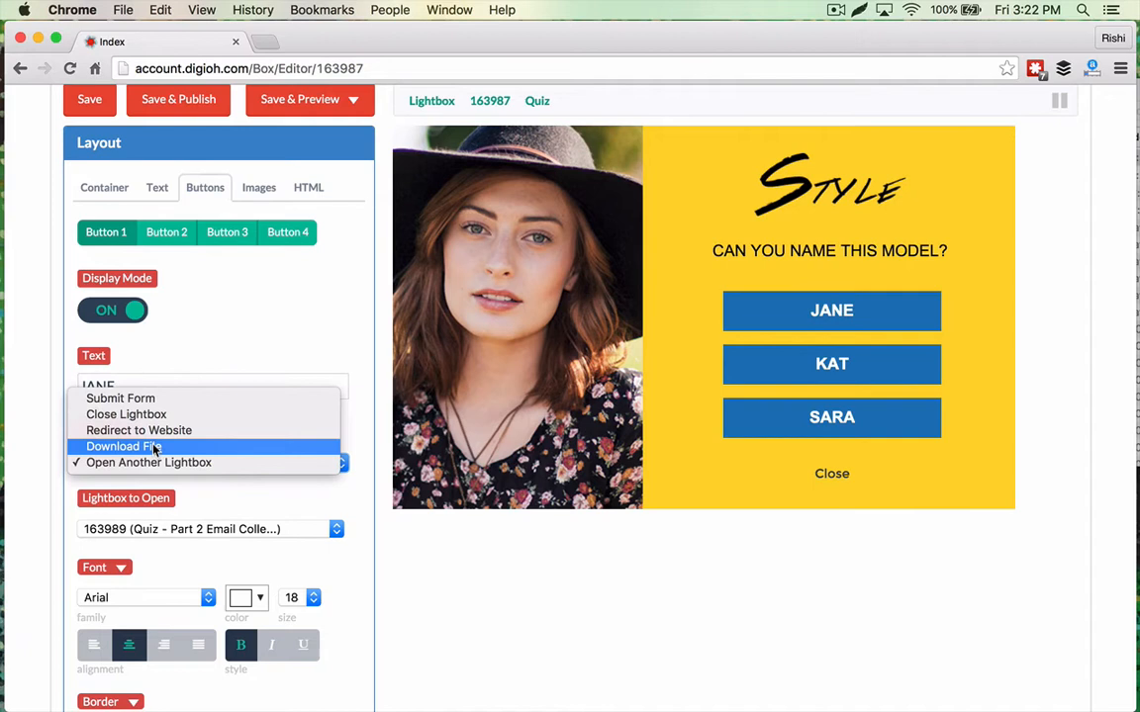
mouse_move(188, 463)
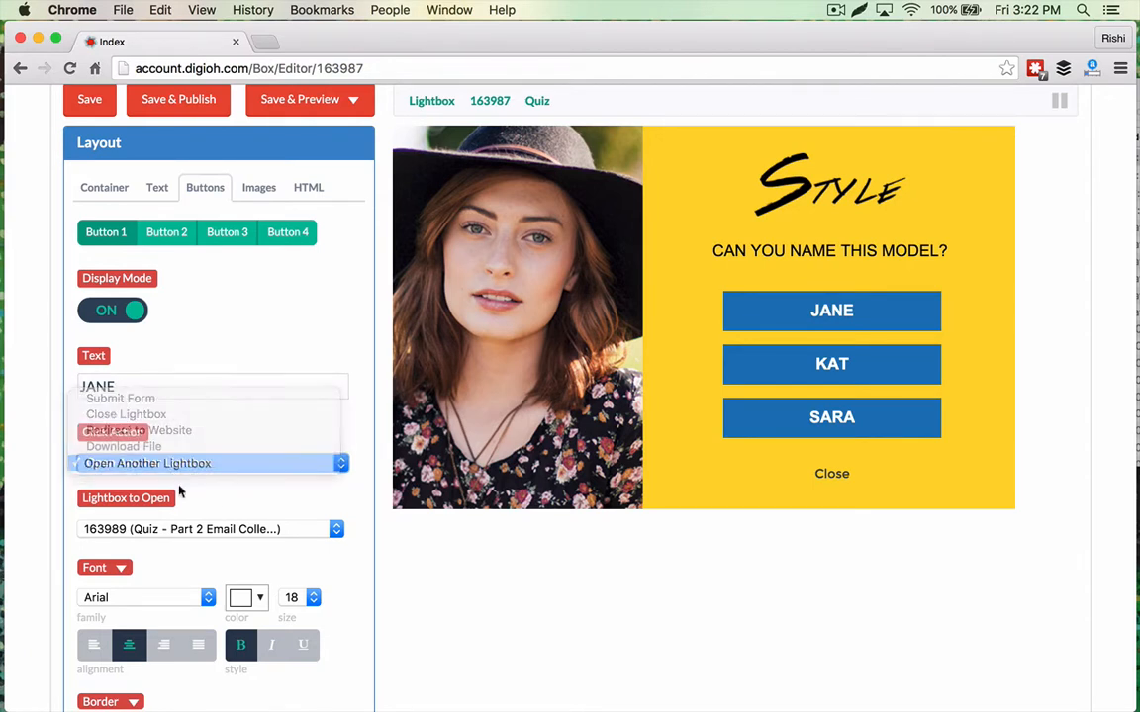
click(147, 463)
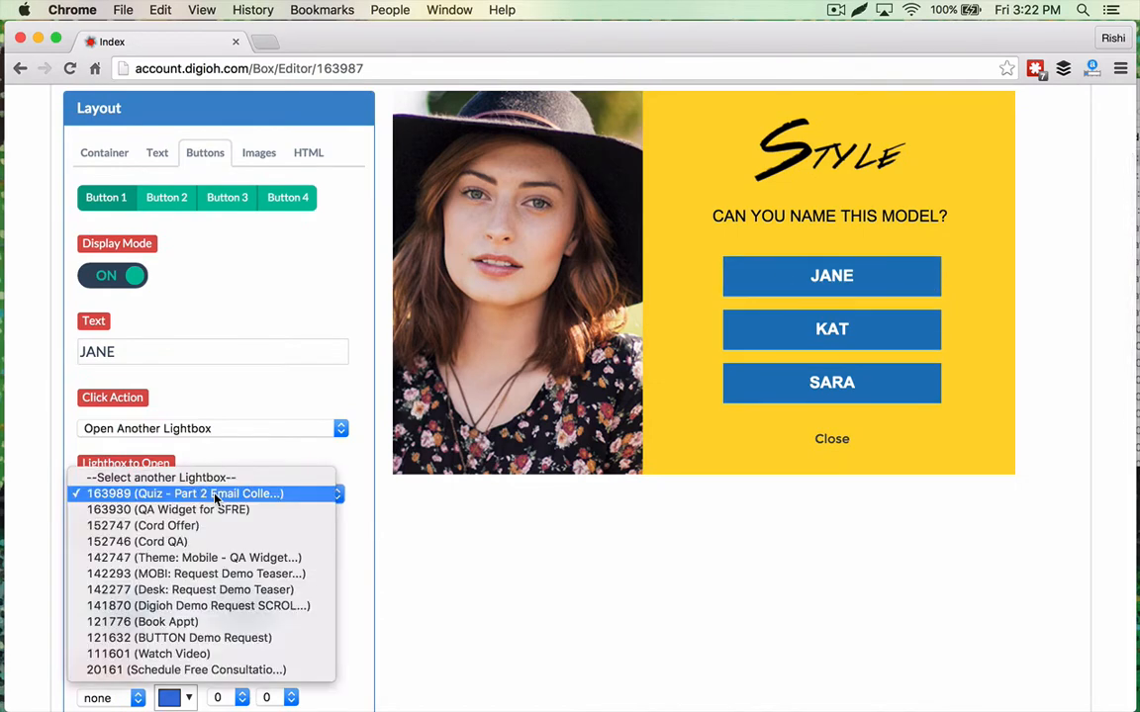
click(186, 495)
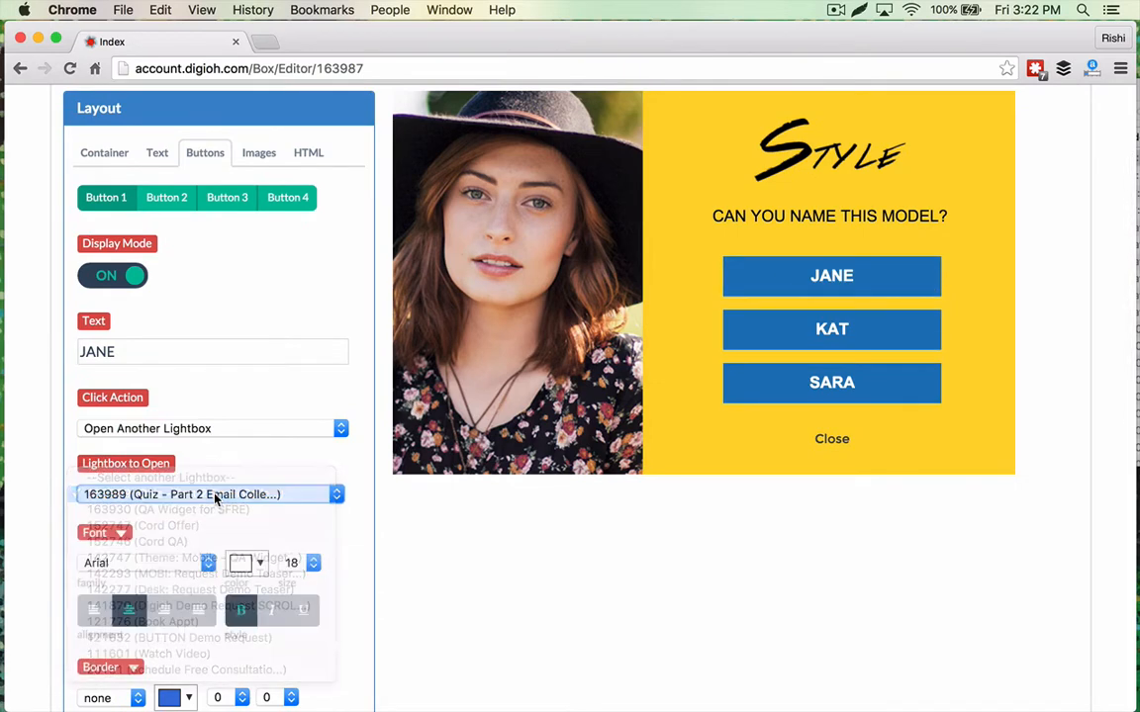
click(208, 494)
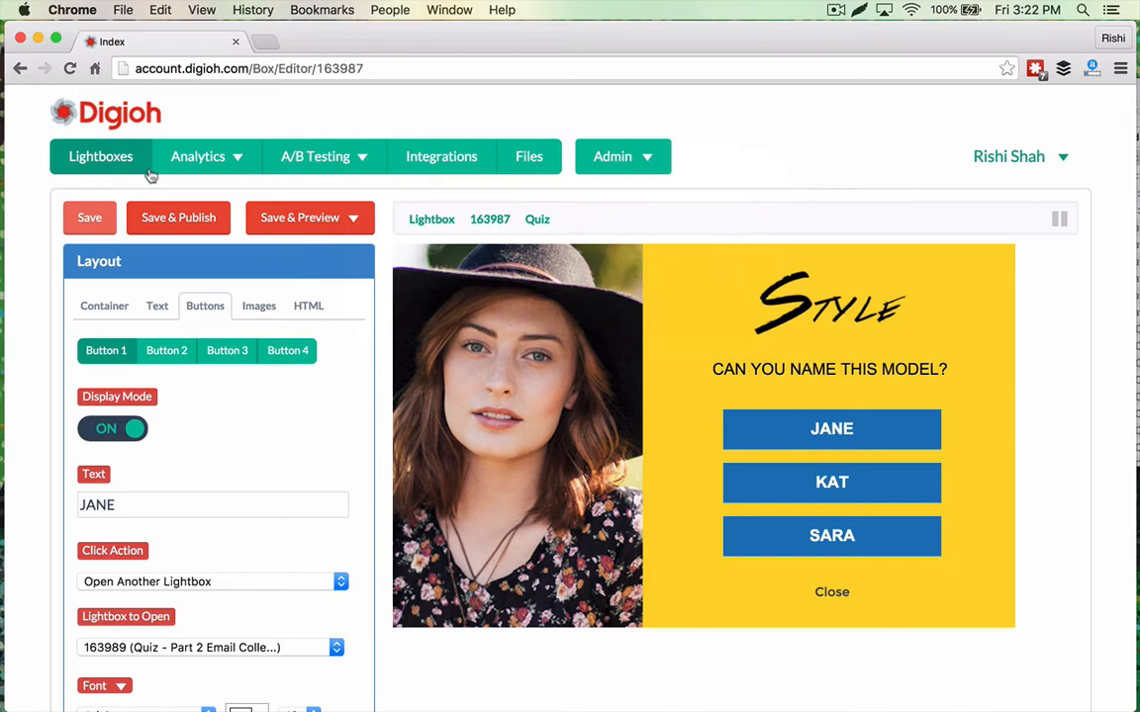
View the email-collection lightbox 163989 in the editor, then return to the Lightboxes list
click(99, 156)
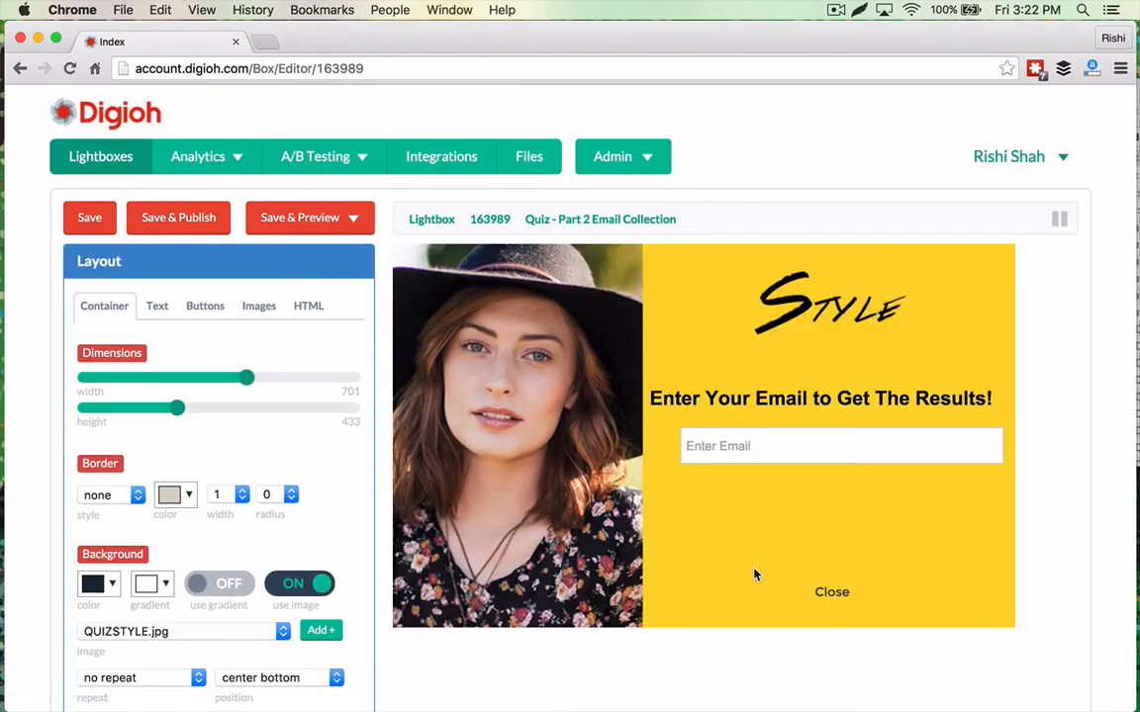
click(839, 445)
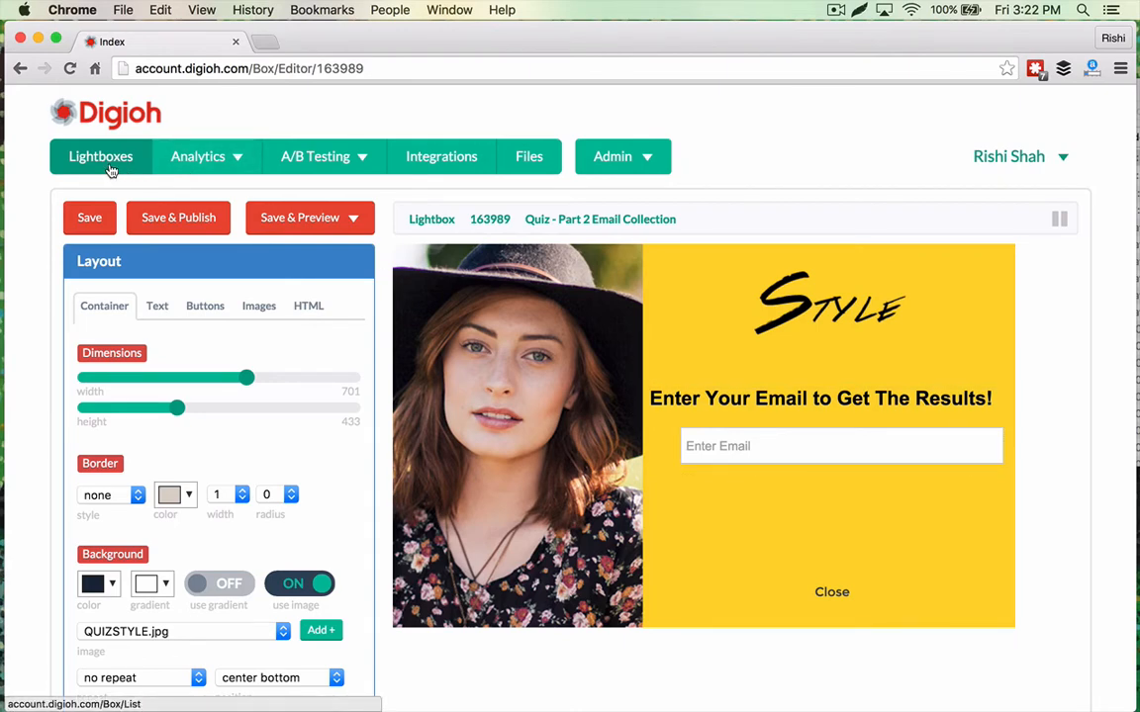
click(99, 156)
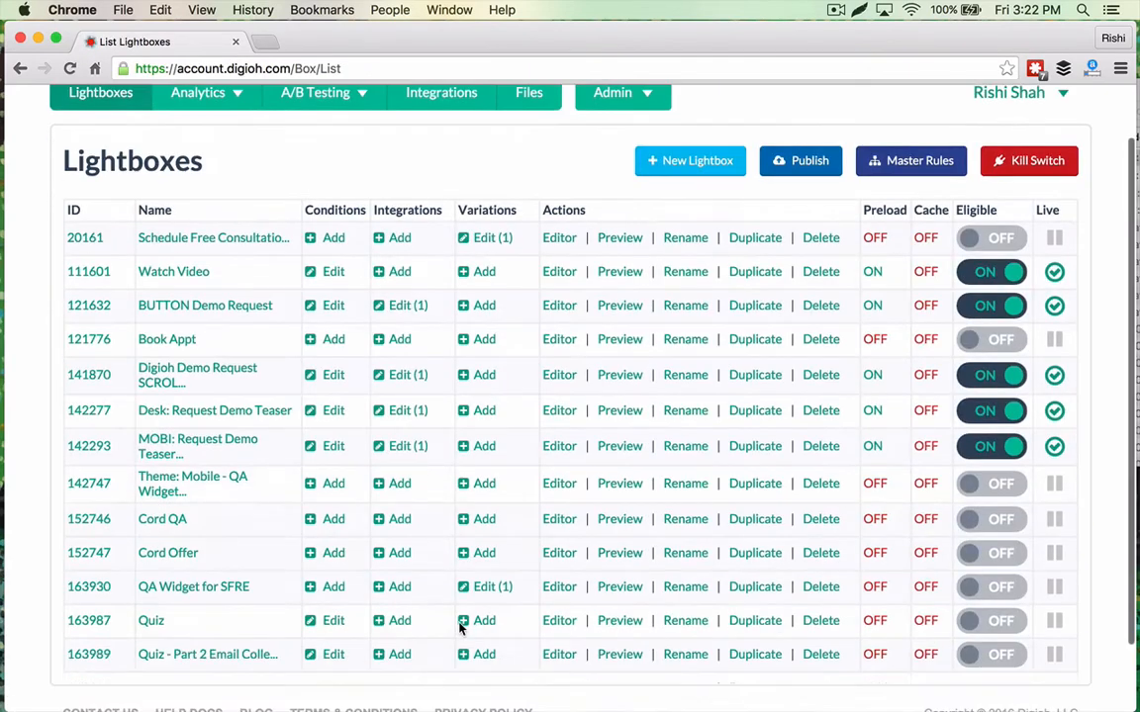
Reopen the Quiz editor and confirm Buttons 3 and 4 (KAT, SARA) also open lightbox 163989
click(558, 621)
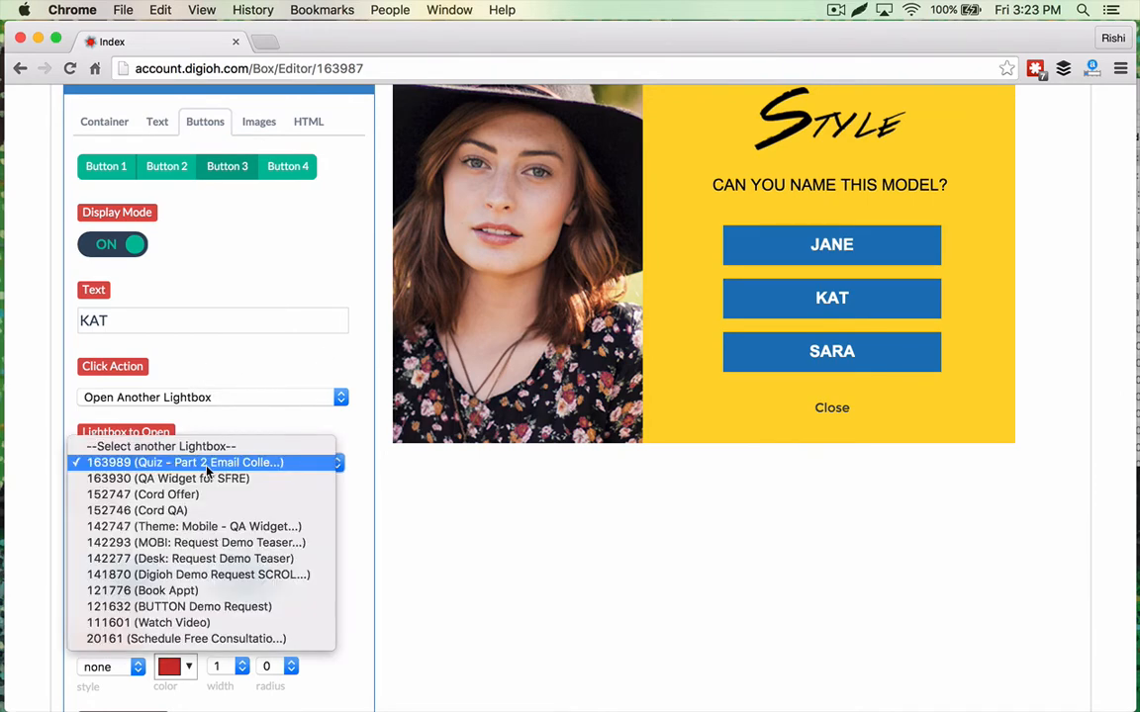
click(186, 463)
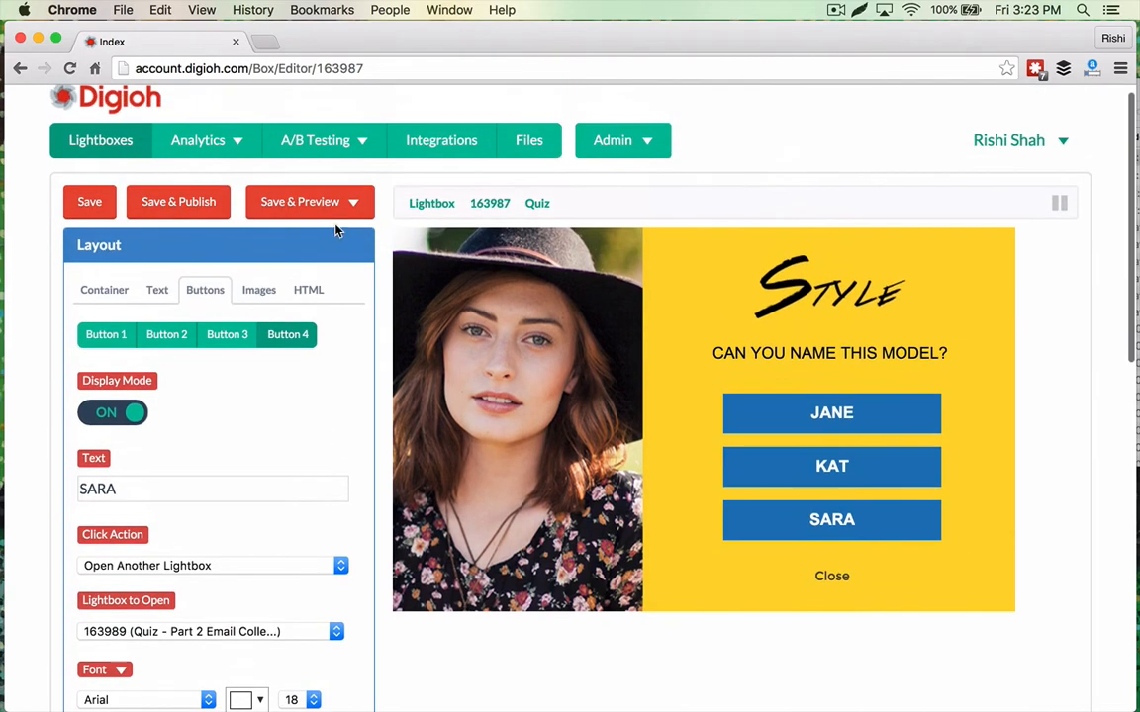
Save & Preview the quiz, choose JANE to reach the email step, then return to Lightboxes
click(301, 202)
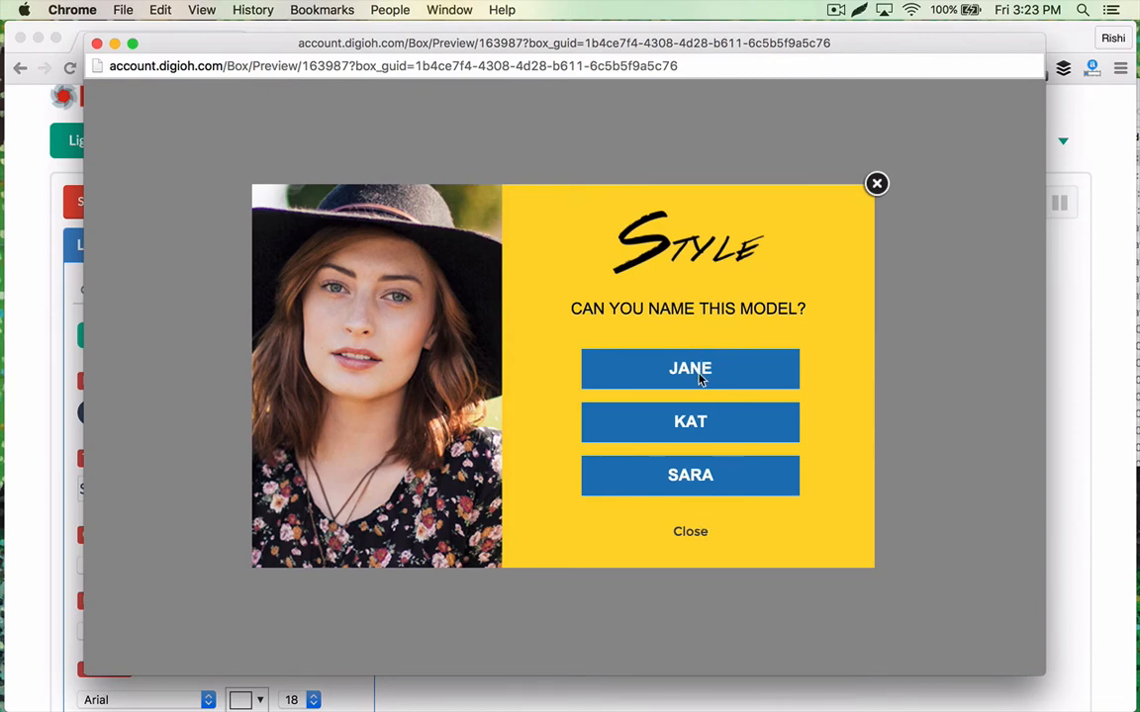
click(689, 368)
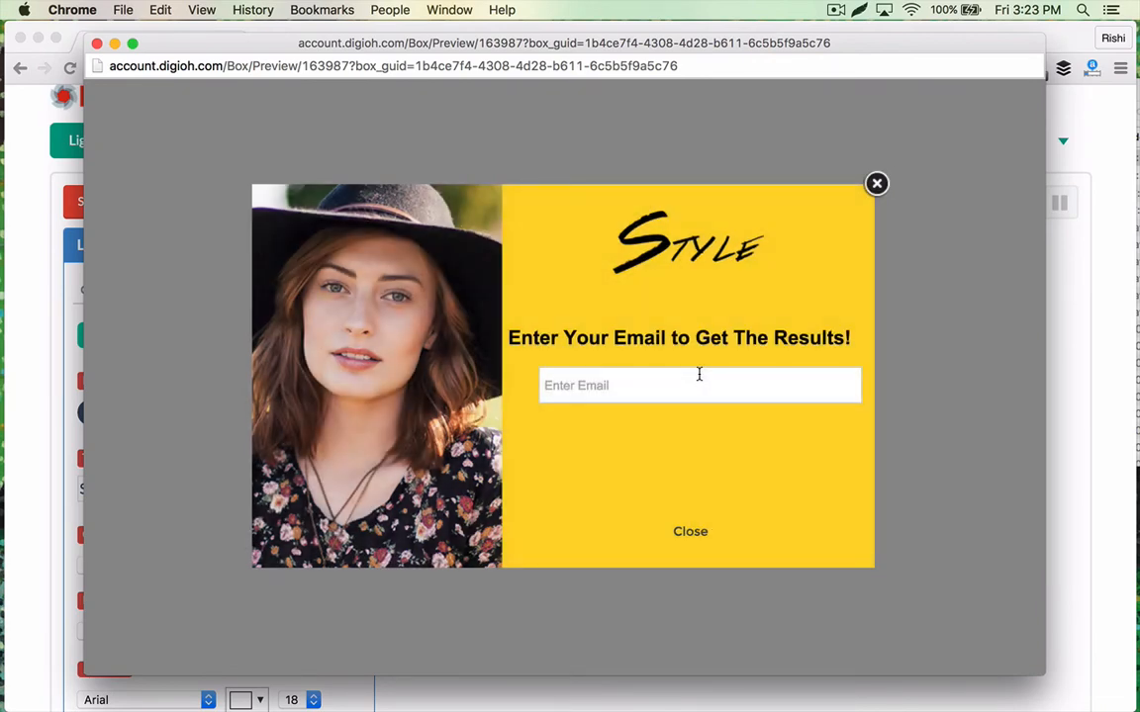
click(700, 386)
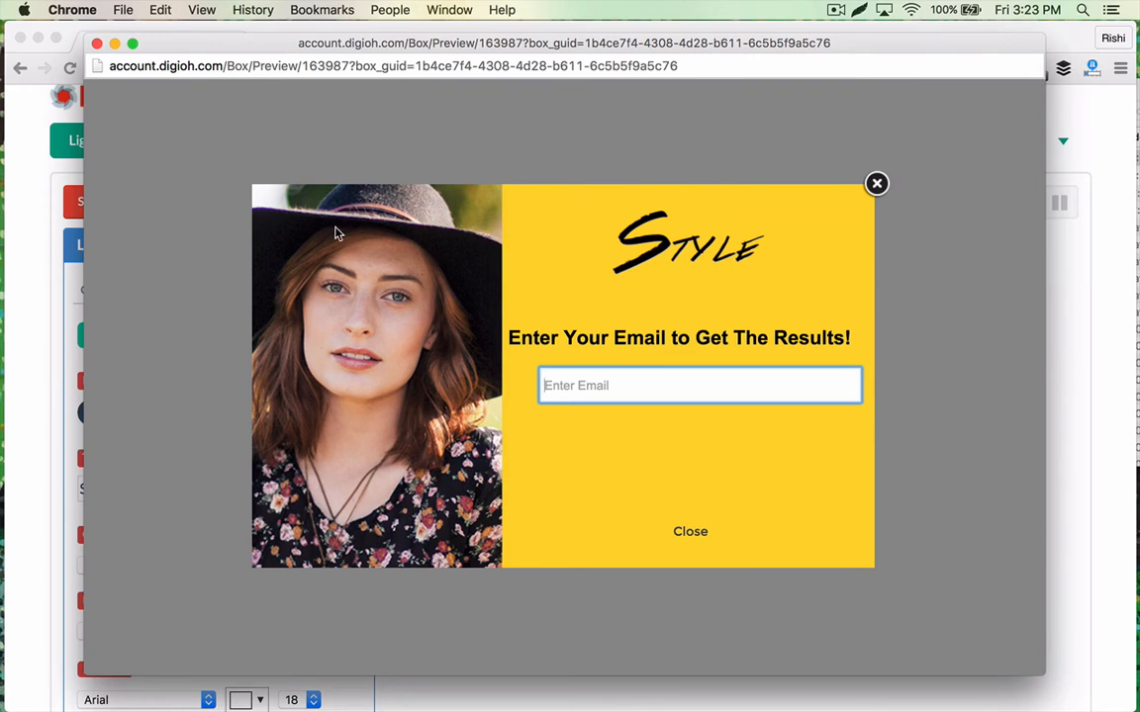
click(874, 182)
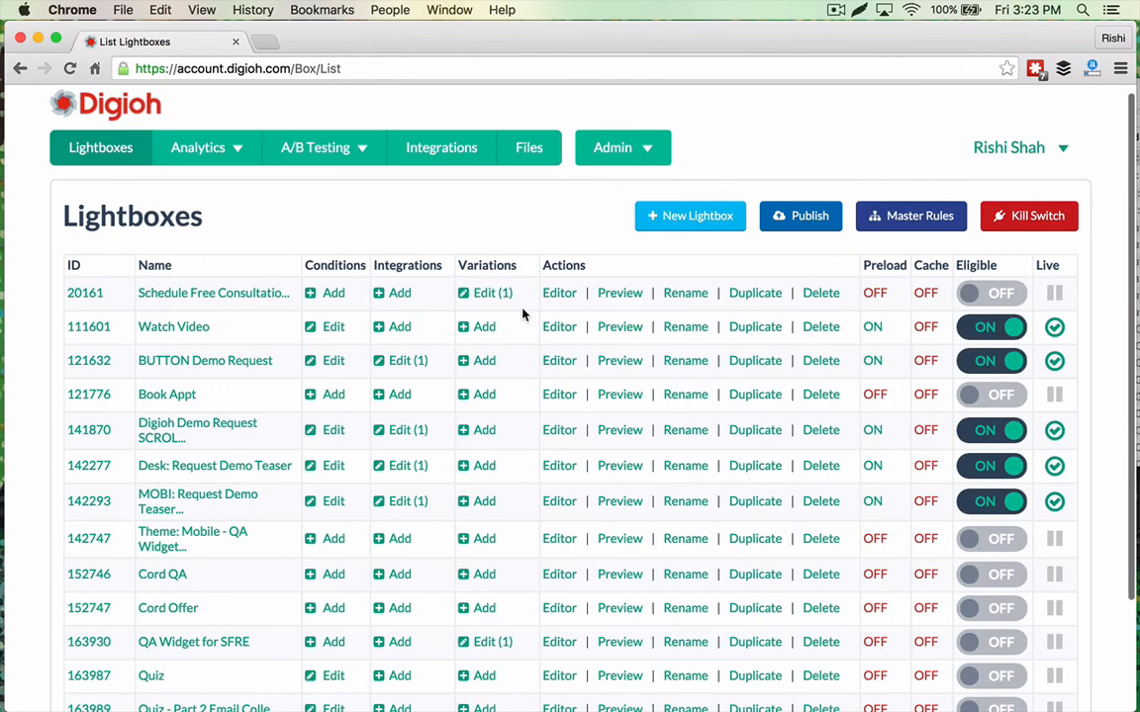
Start a + New Lightbox and browse the Choose a Theme gallery
click(688, 216)
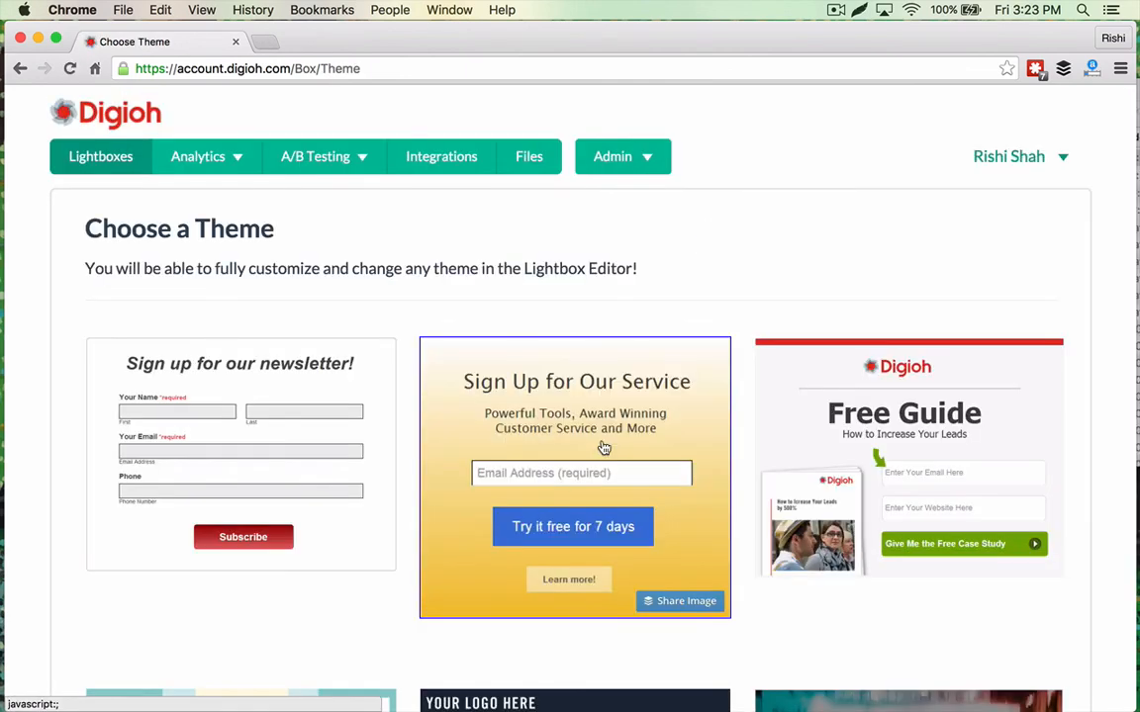
scroll(down, 3)
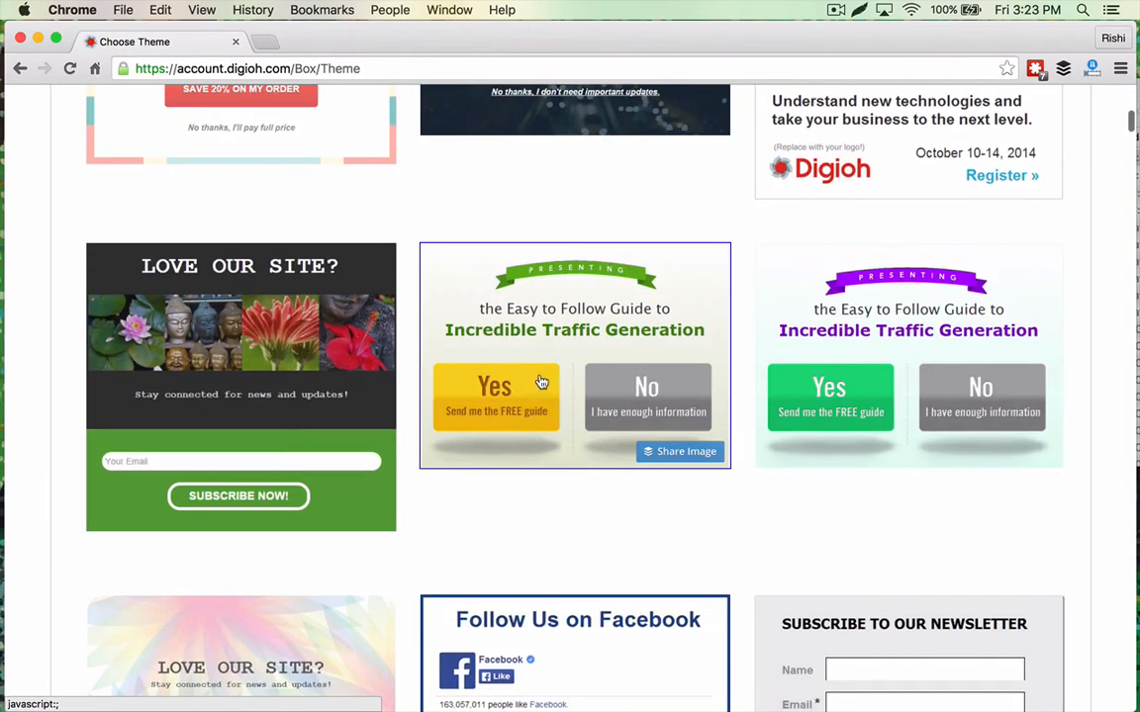